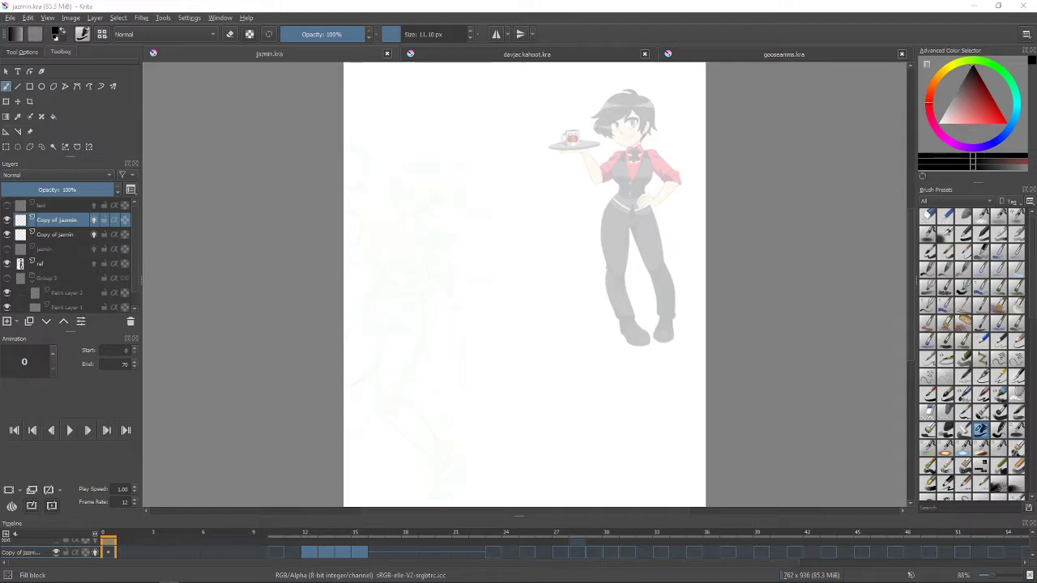
mouse_move(184, 28)
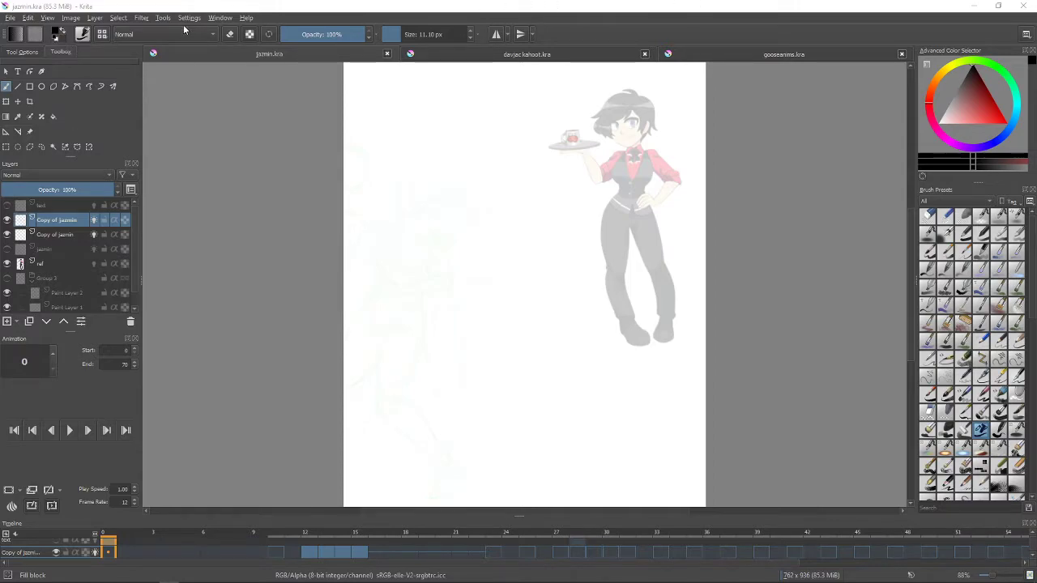
Move the Krita_3_Default_Resources bundle to inactive bundles in Manage Resources and close it.
click(188, 17)
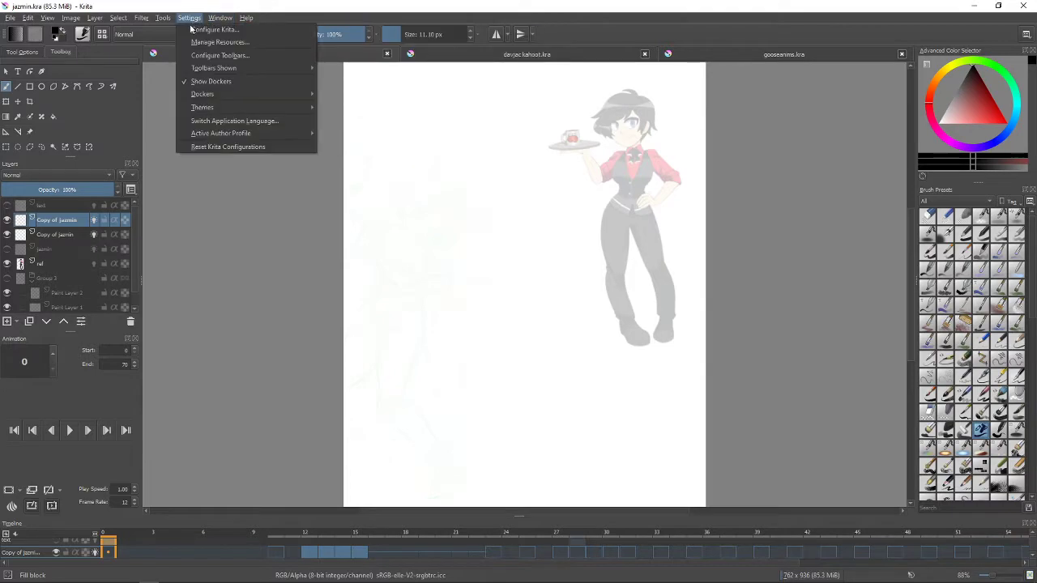
click(219, 42)
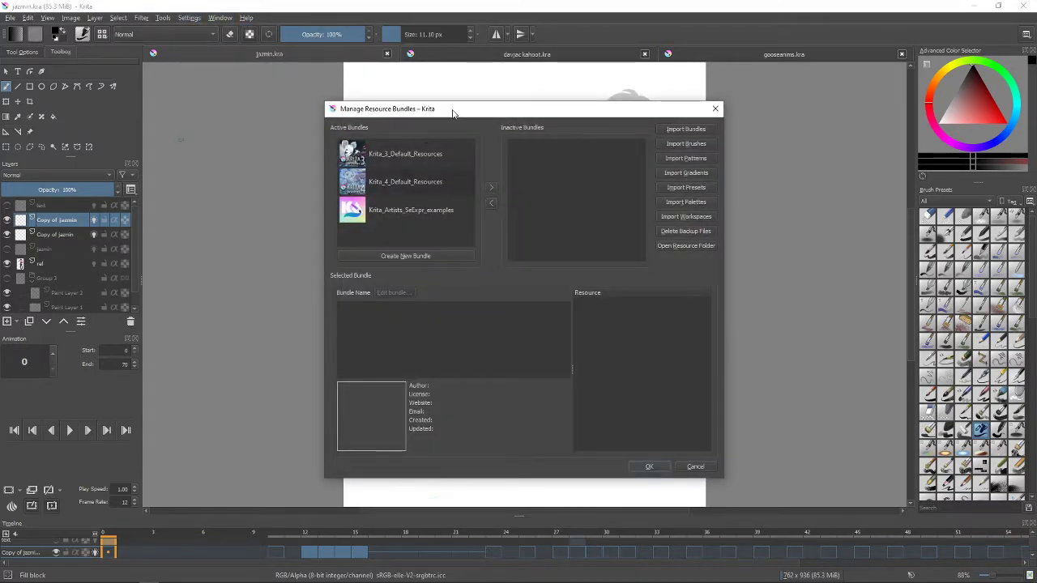
mouse_move(577, 158)
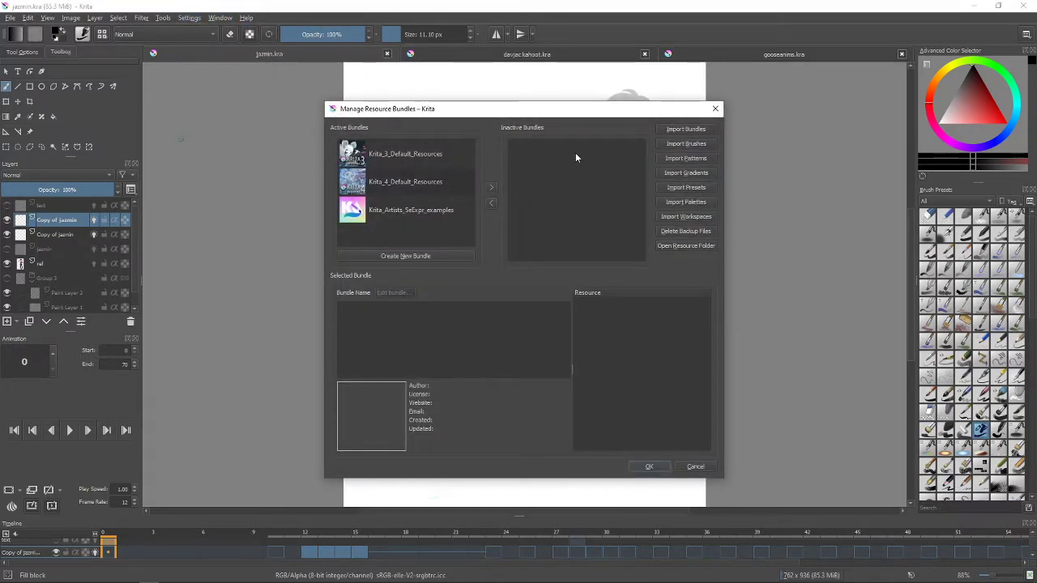
click(405, 154)
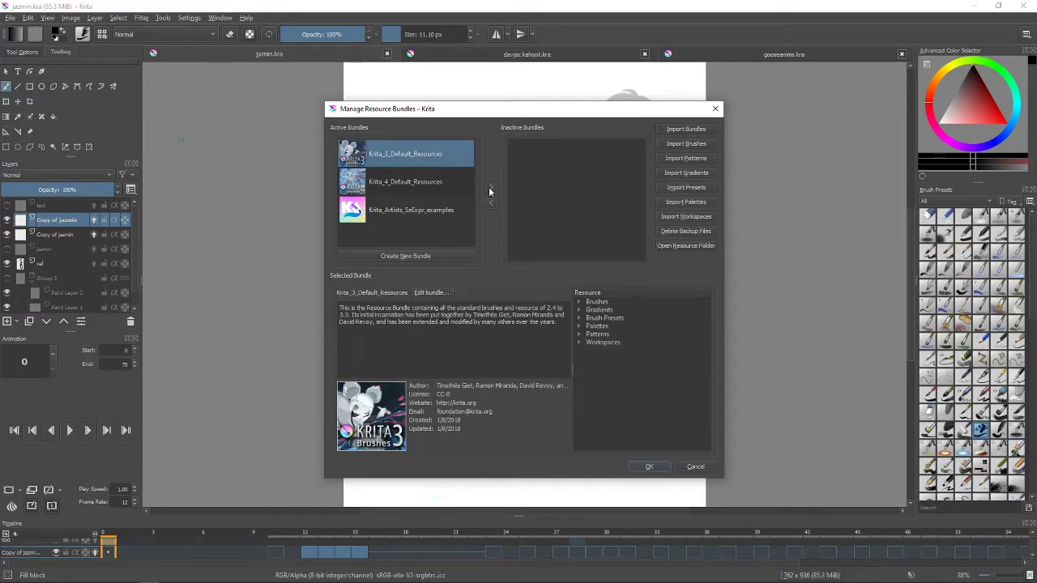
click(491, 187)
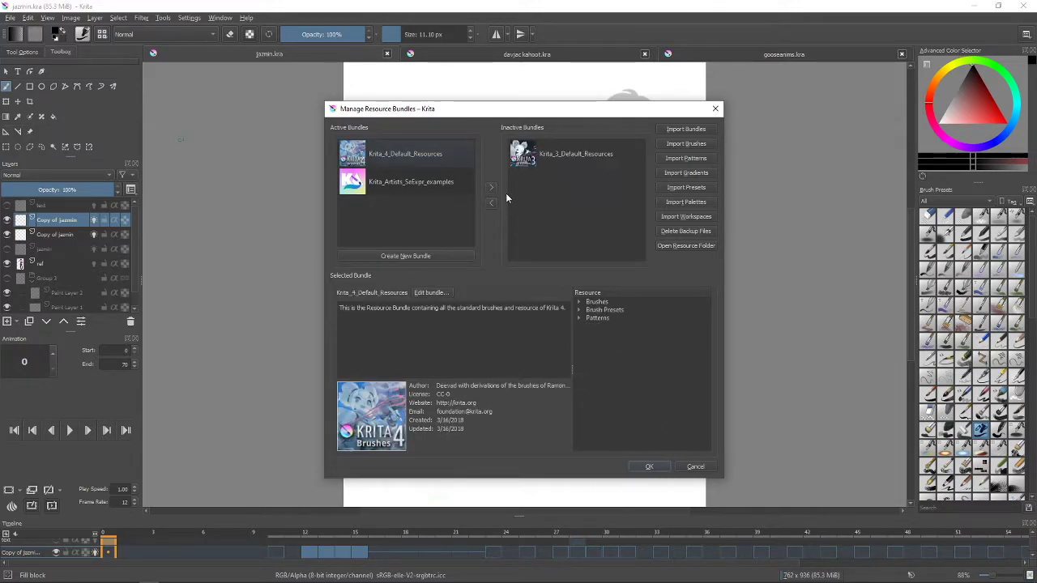
click(576, 153)
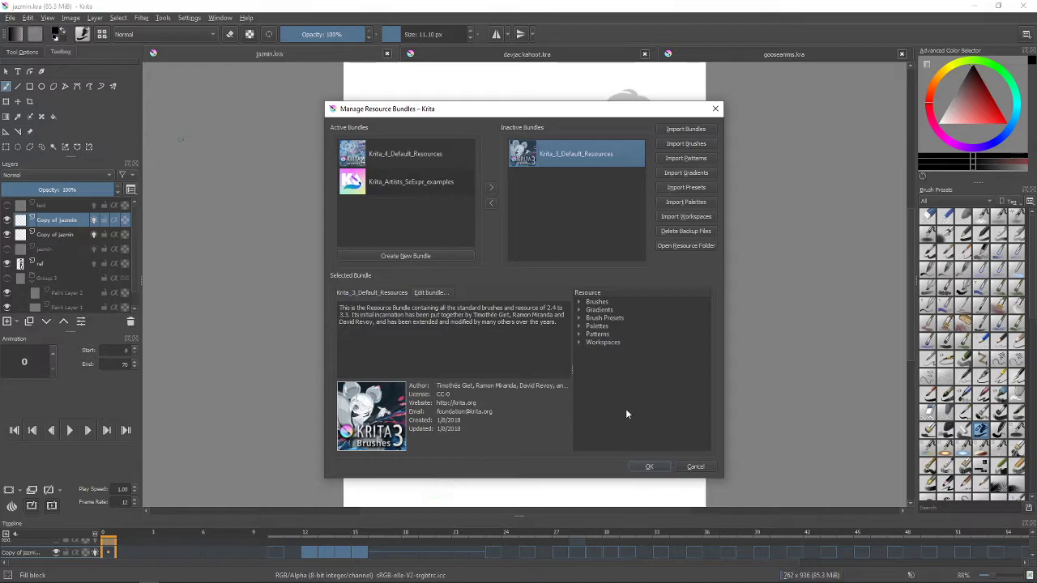
mouse_move(505, 231)
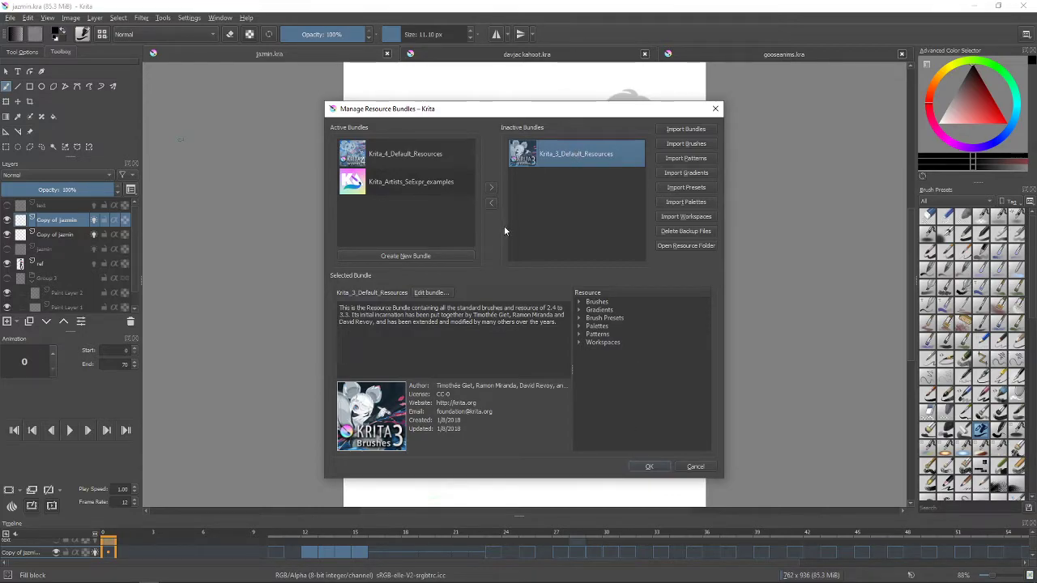
mouse_move(496, 212)
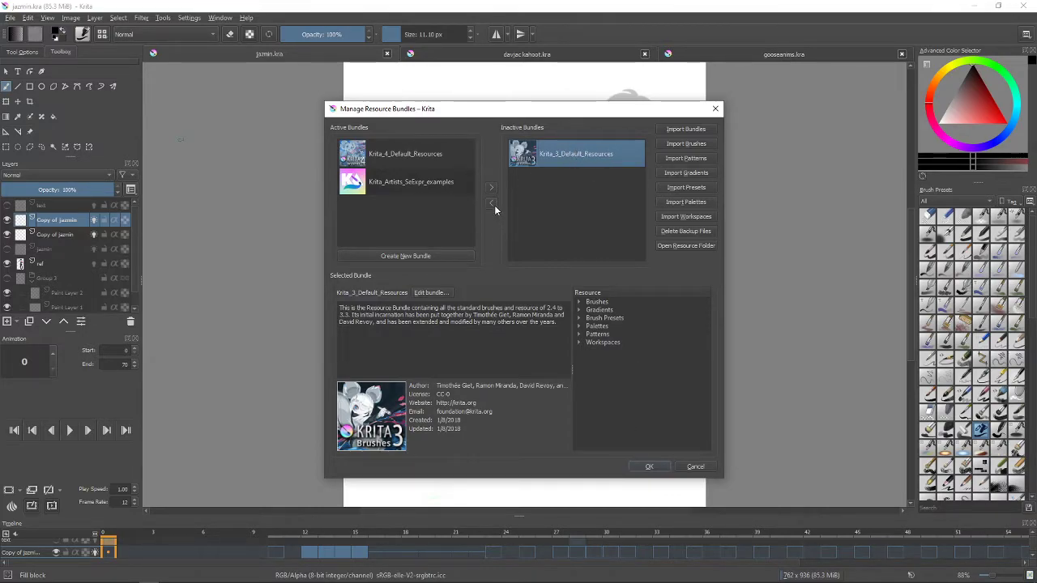
click(491, 203)
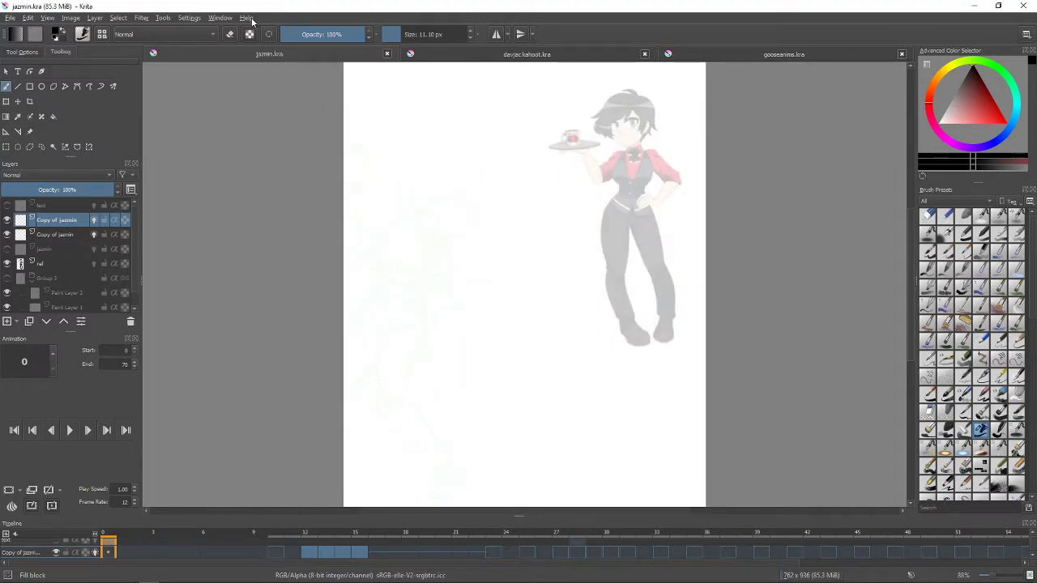
click(246, 17)
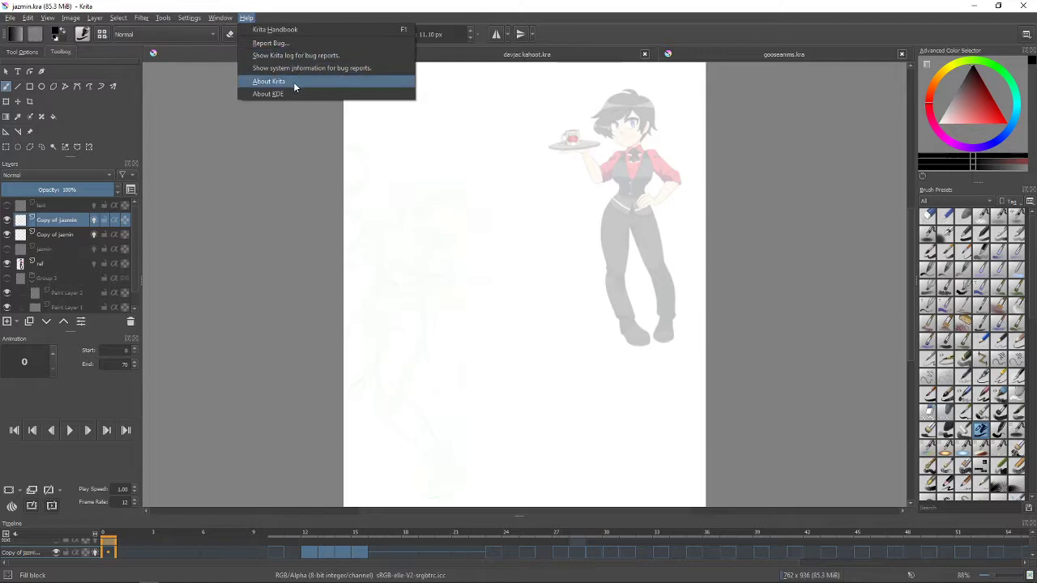
click(269, 81)
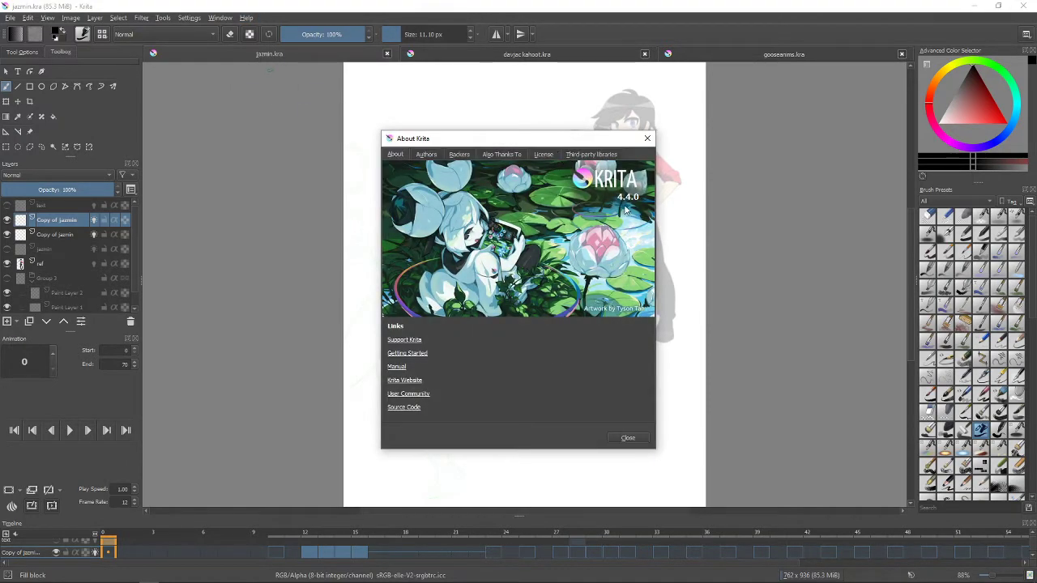
mouse_move(604, 279)
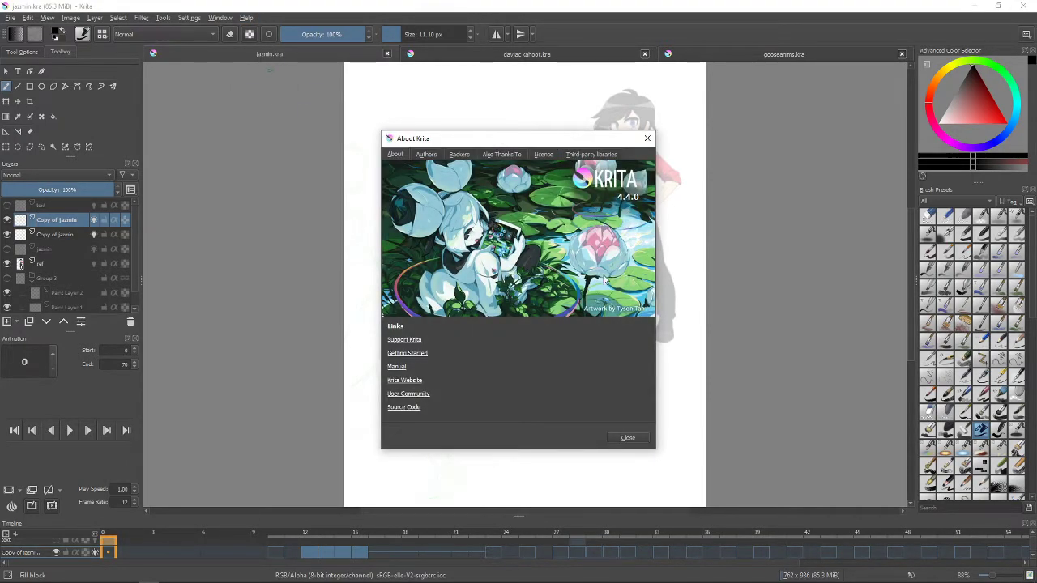
click(628, 438)
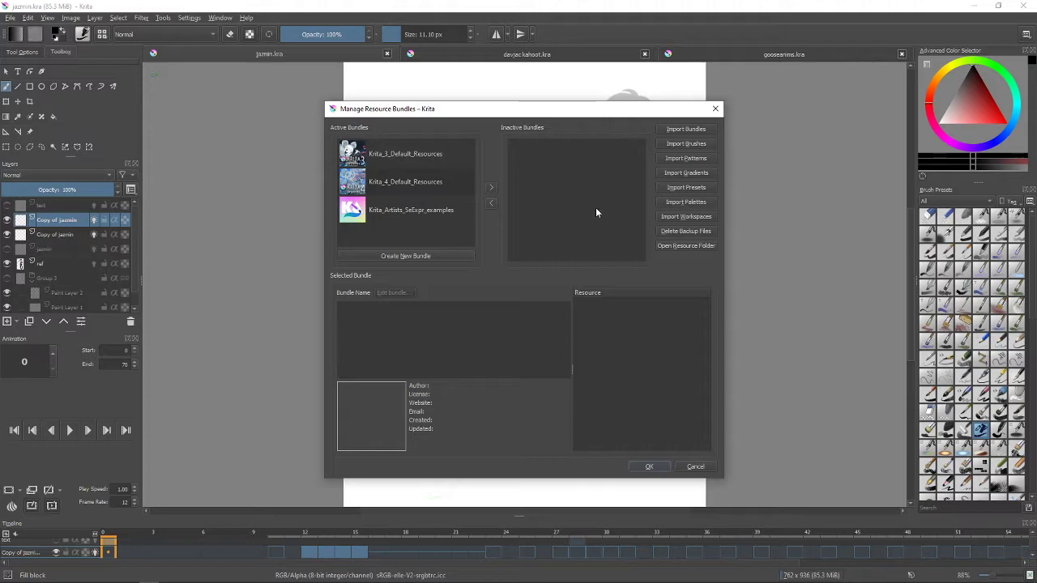
mouse_move(446, 163)
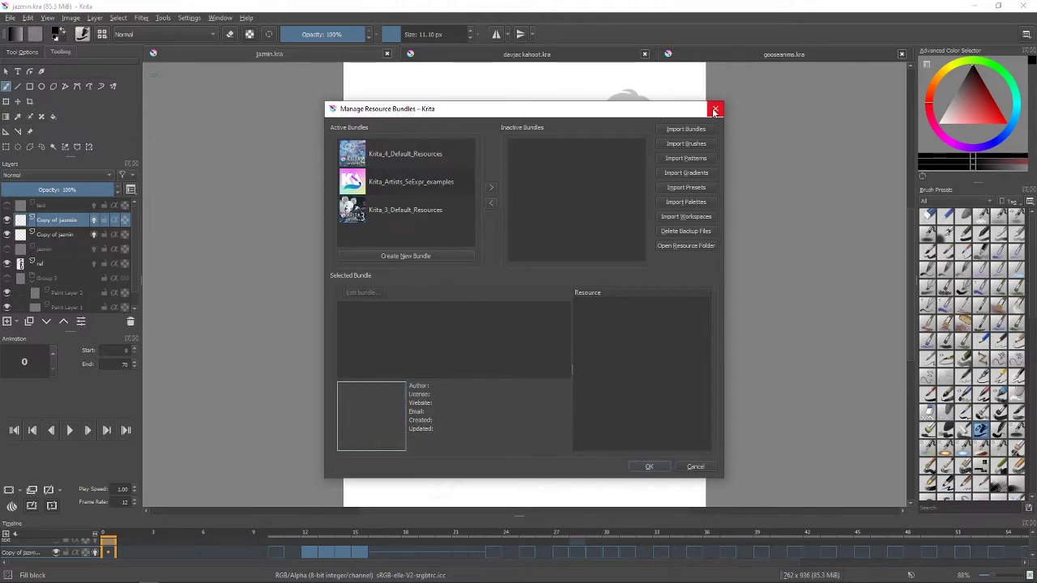
Close the bundle manager with all three bundles active again.
click(714, 109)
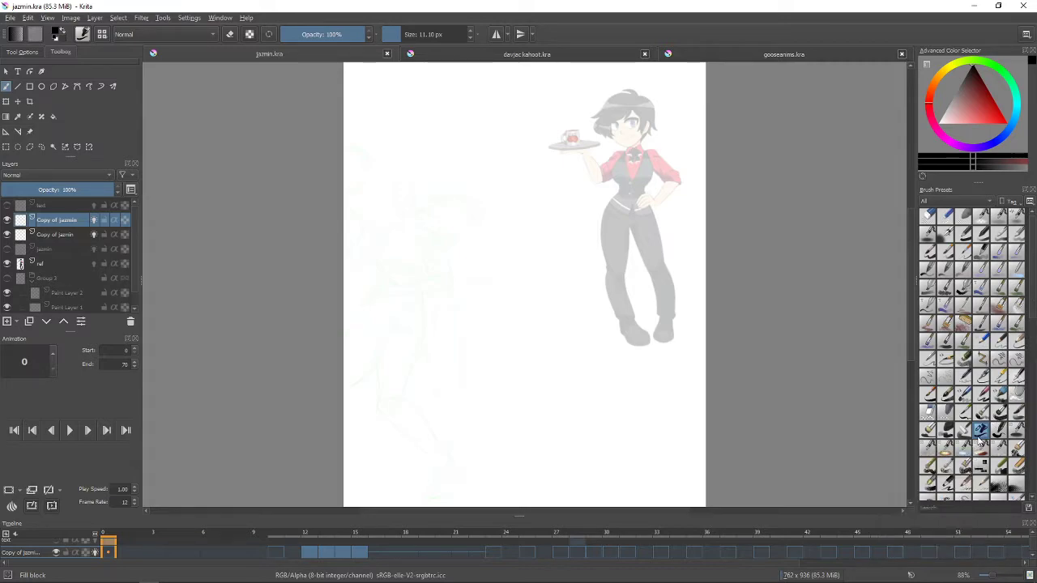
Shift-drag on the canvas to resize the brush to 100 px.
drag(442, 316, 506, 267)
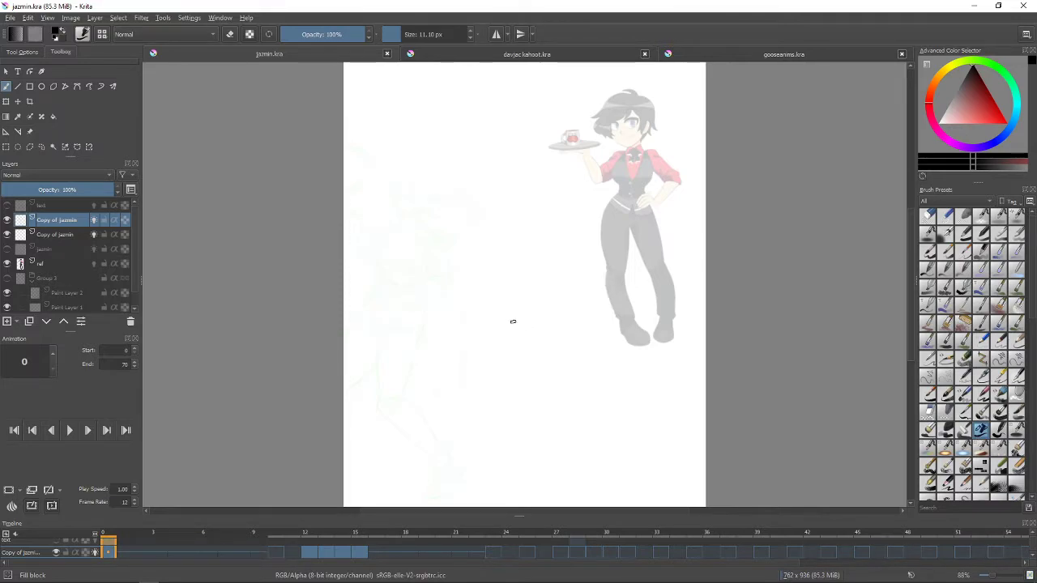
drag(474, 288, 522, 337)
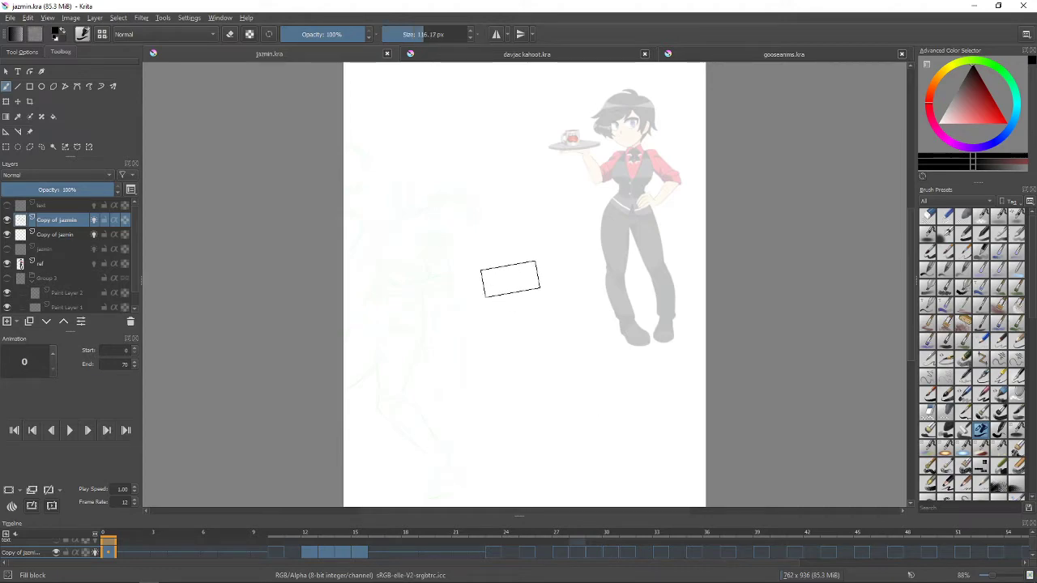
drag(454, 275, 575, 292)
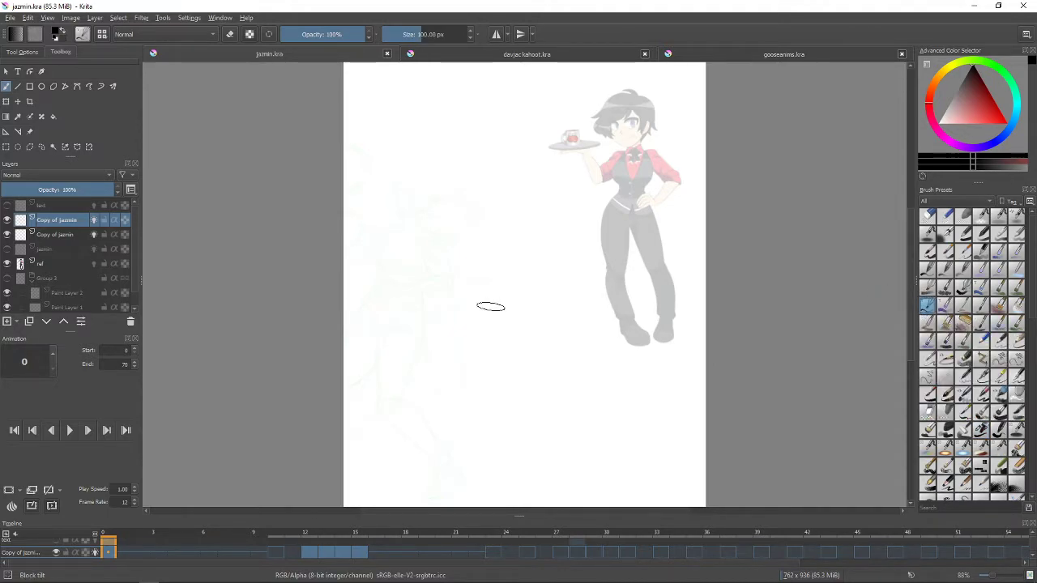
mouse_move(480, 281)
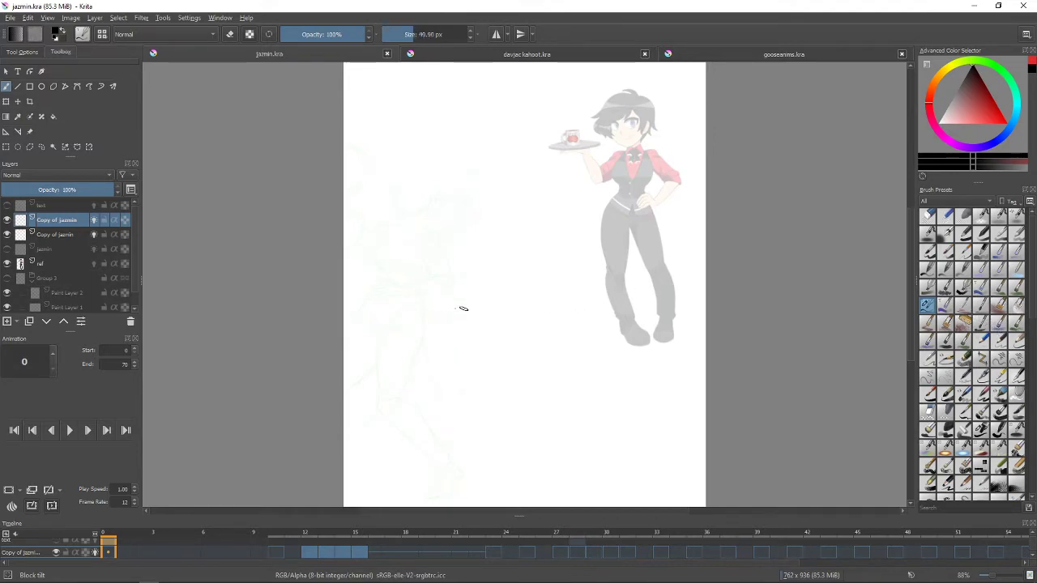
Draw two sweeping black curves meeting in a point, then paint red-orange over the tip.
drag(486, 243, 430, 348)
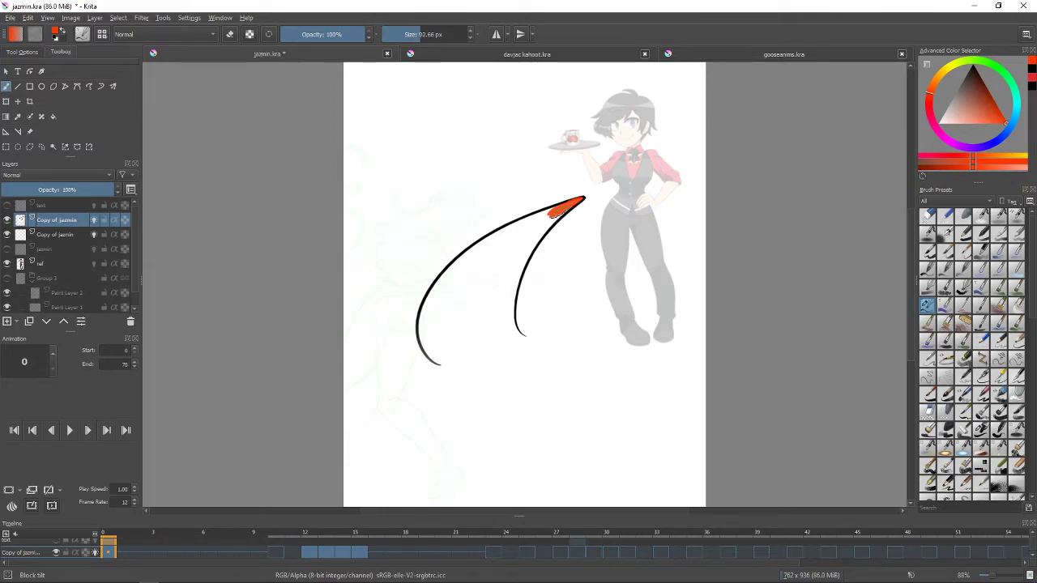
drag(567, 207, 531, 235)
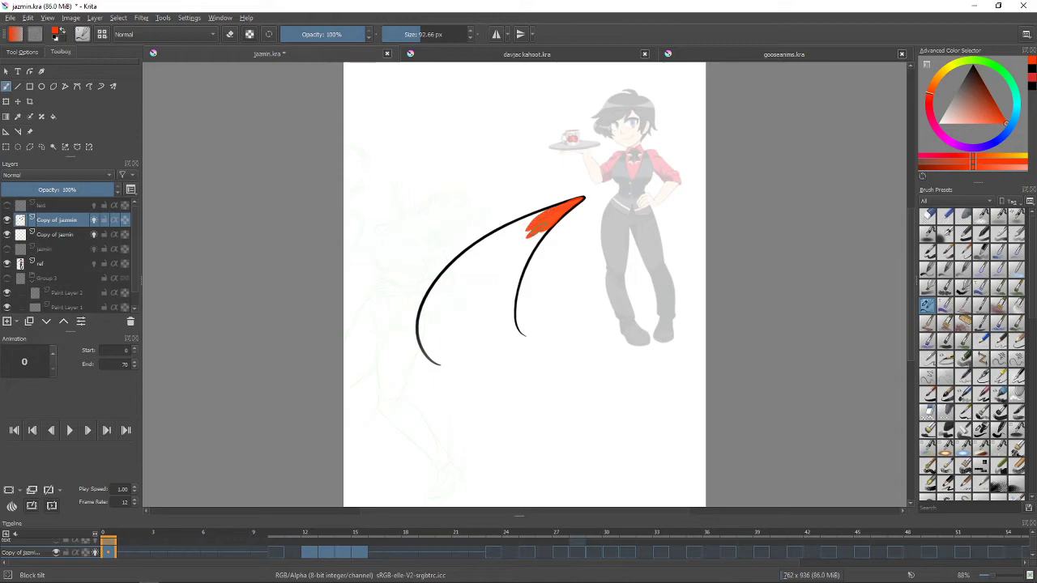